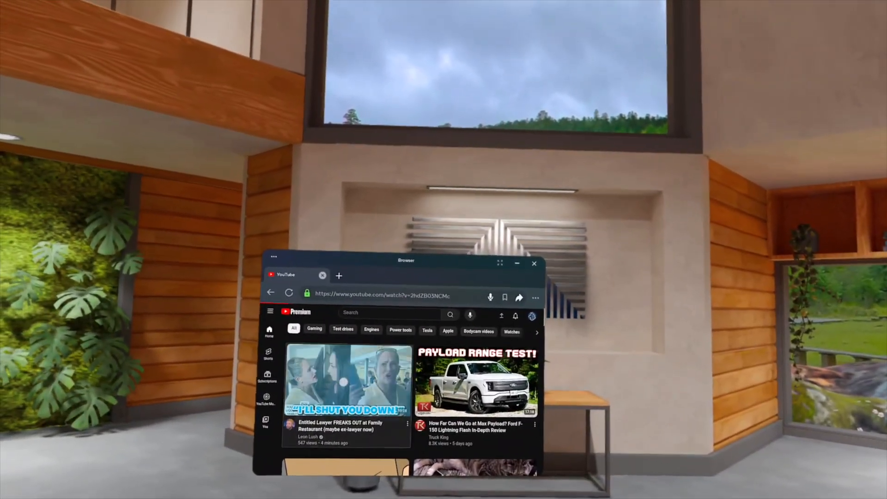
Play the lawyer YouTube video, pause Waltz of the Wizard, and open the prescription lenses ad
{"action": "left_click", "coordinate": [346, 379]}
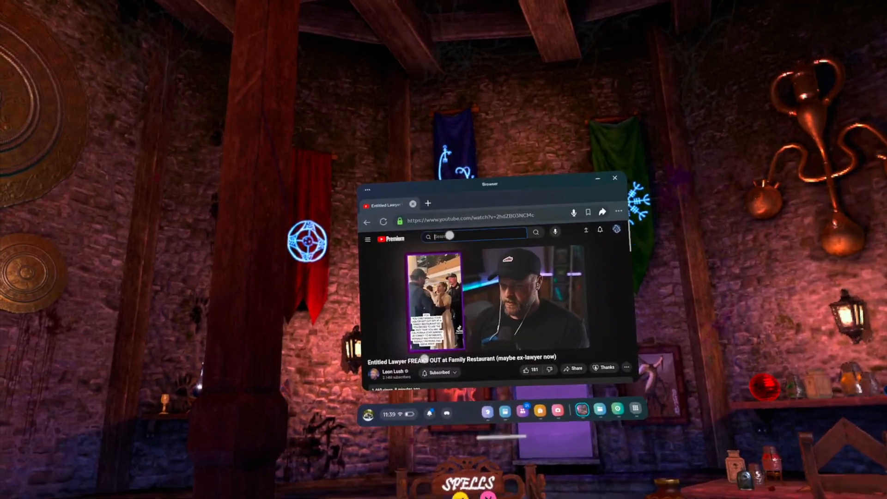
{"action": "left_click", "coordinate": [475, 235]}
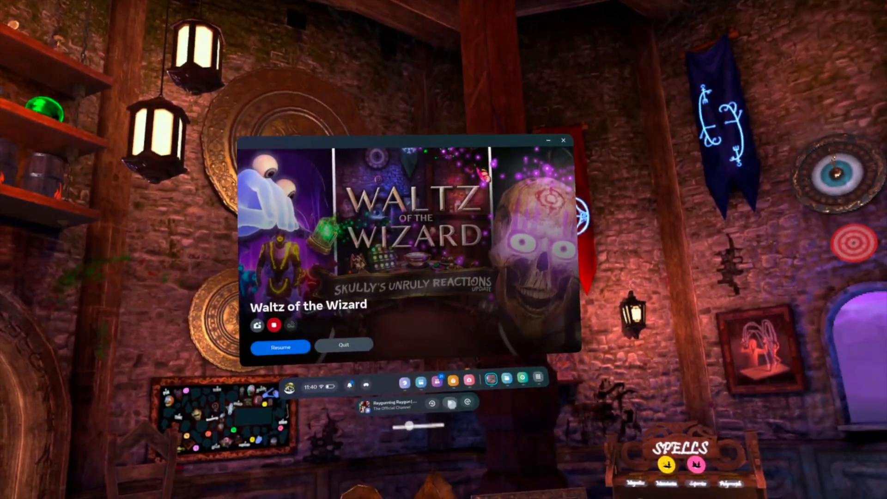
{"action": "left_click", "coordinate": [279, 347]}
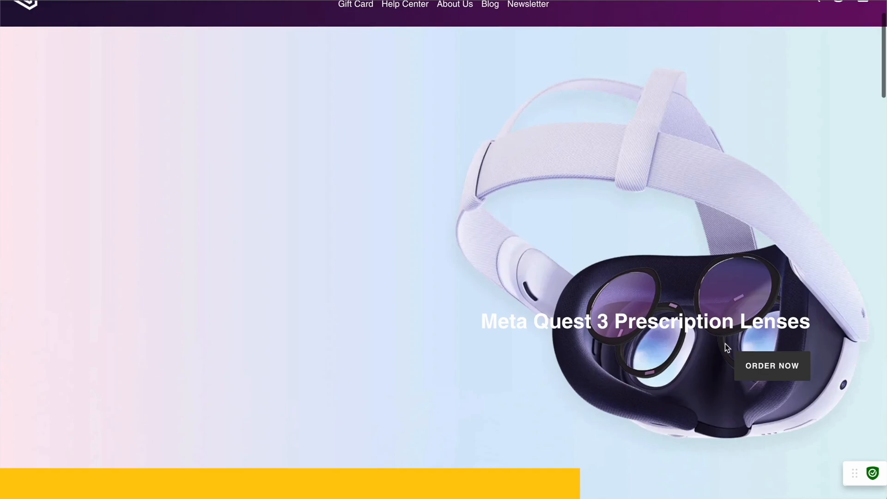
Order VR Wave prescription lenses, select the hotline numbers, and scroll the product options
{"action": "left_click", "coordinate": [771, 366]}
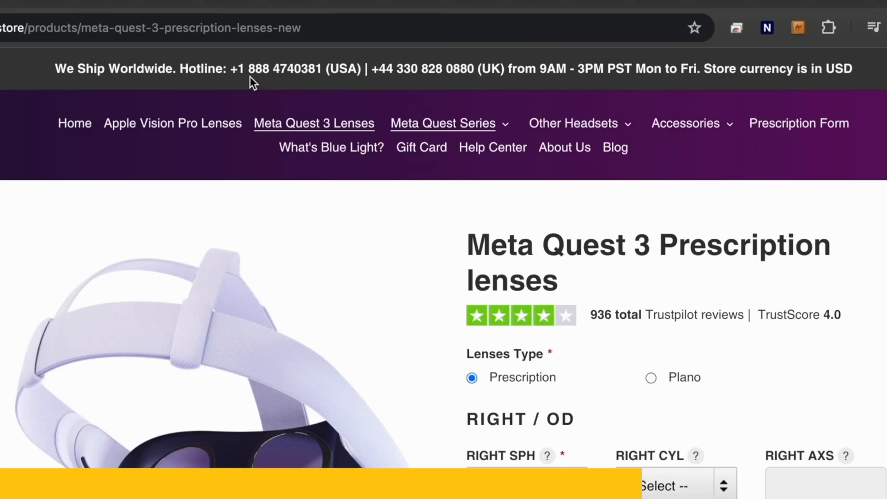
{"action": "left_click_drag", "start_coordinate": [247, 68], "coordinate": [606, 69]}
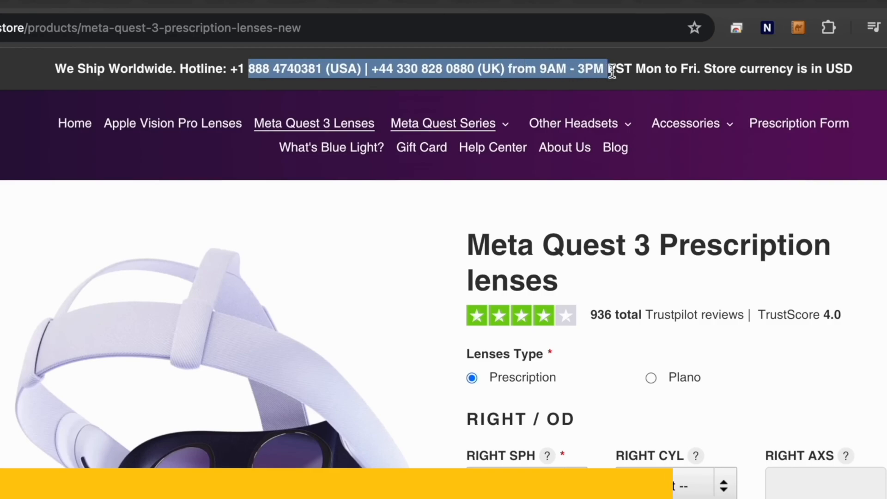
{"action": "scroll", "scroll_direction": "down", "scroll_amount": 3}
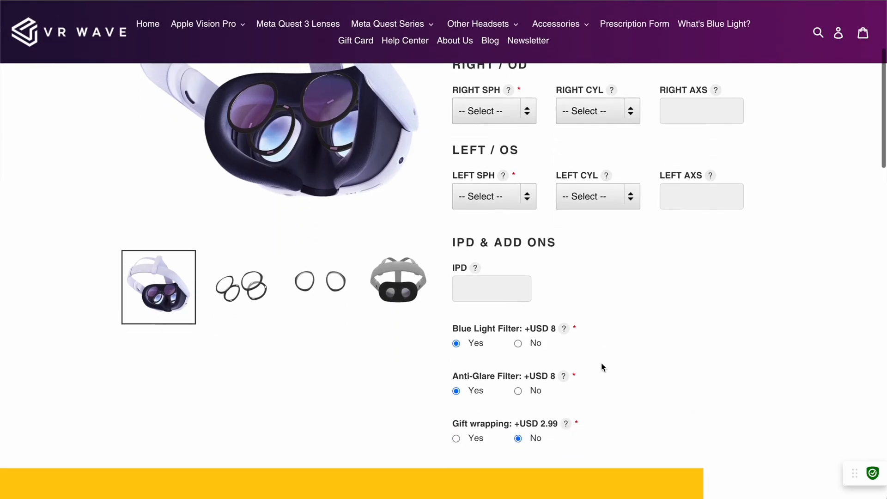
{"action": "scroll", "scroll_direction": "down", "scroll_amount": 3}
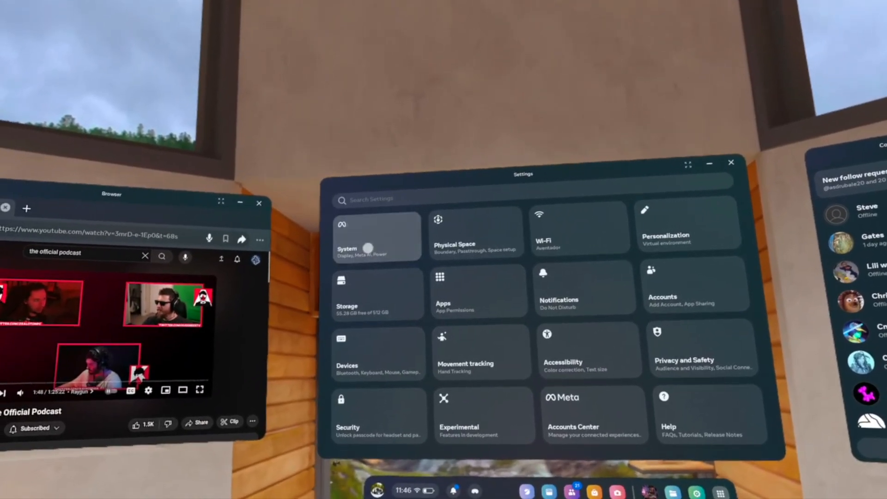
Select System in the Settings panel
{"action": "left_click", "coordinate": [376, 236]}
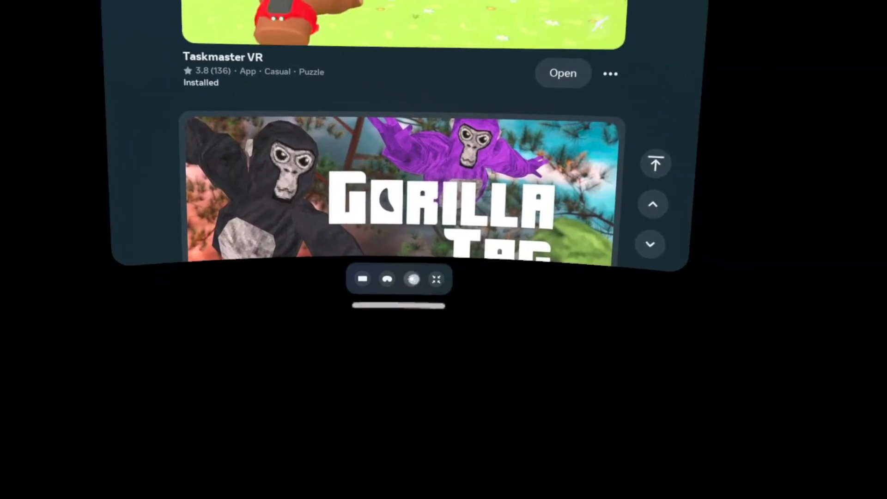
Select the apps library entry to see Taskmaster VR installed with Gorilla Tag below
{"action": "left_click", "coordinate": [411, 278]}
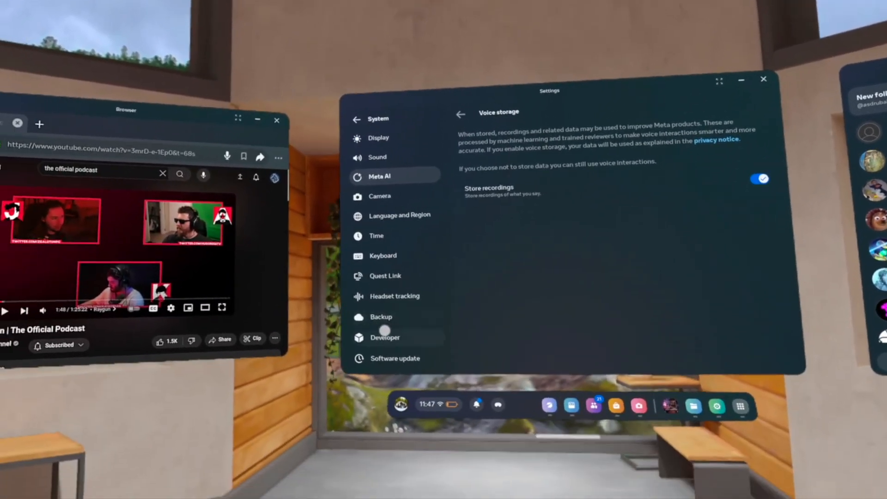
Go from the Meta AI voice storage page to the Backup settings page
{"action": "left_click", "coordinate": [380, 316]}
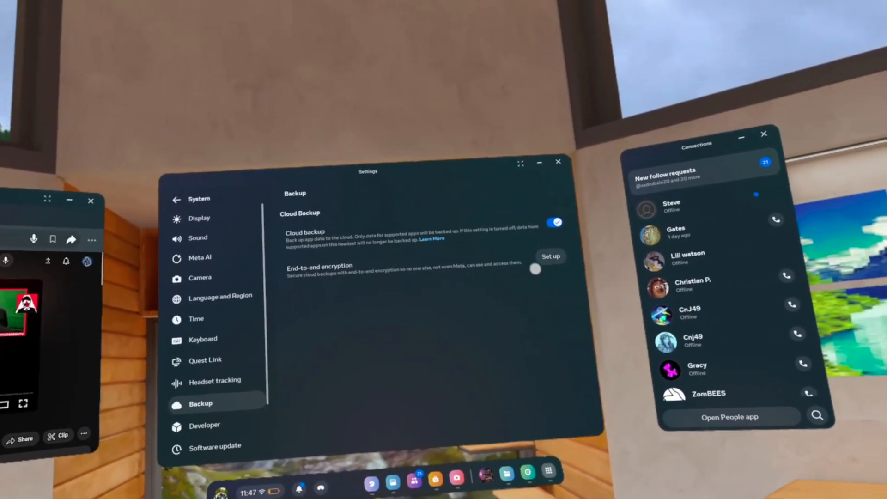
View the Cloud backup and End-to-end encryption options on the Backup page
{"action": "left_click", "coordinate": [535, 270]}
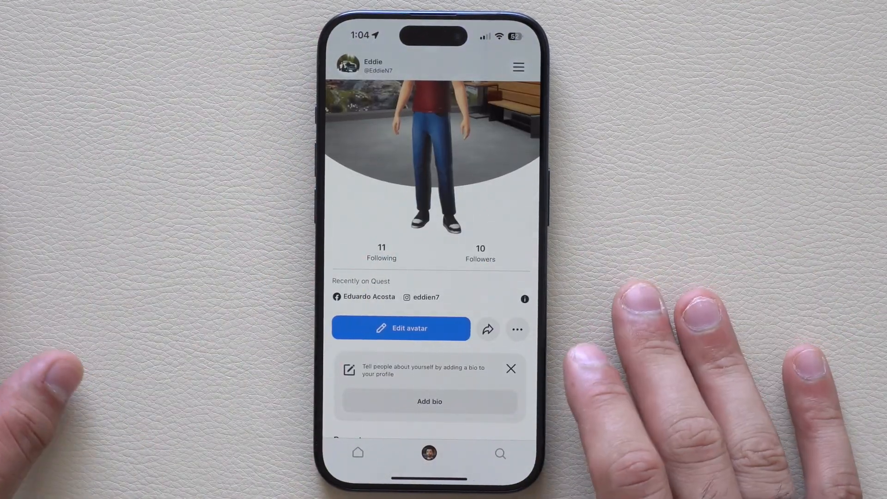
Go to the profile tab and open the menu listing Events, Saved, Devices and Gallery
{"action": "left_click", "coordinate": [498, 452]}
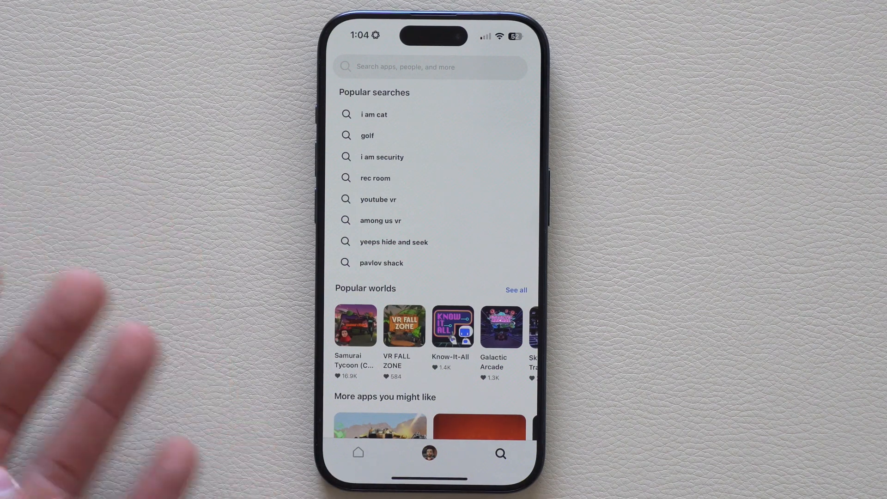
{"action": "left_click", "coordinate": [357, 453]}
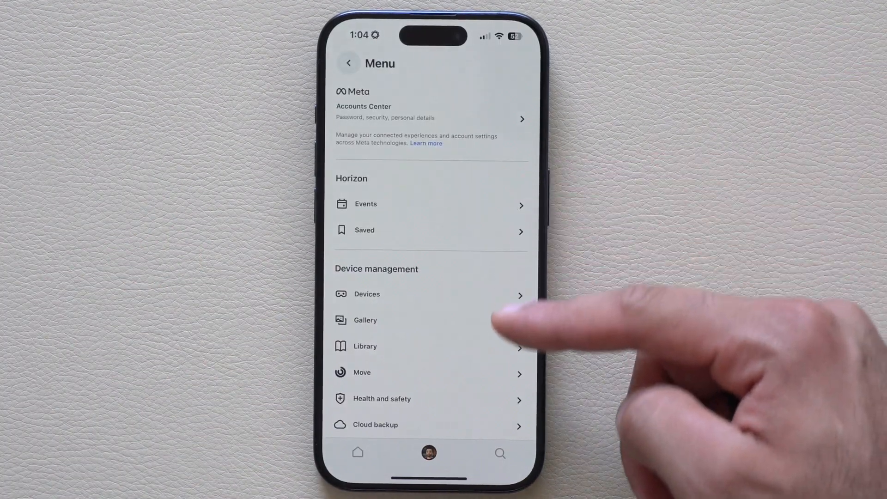
View recent headset captures in Gallery, then return through the profile tab to Home
{"action": "left_click", "coordinate": [367, 294]}
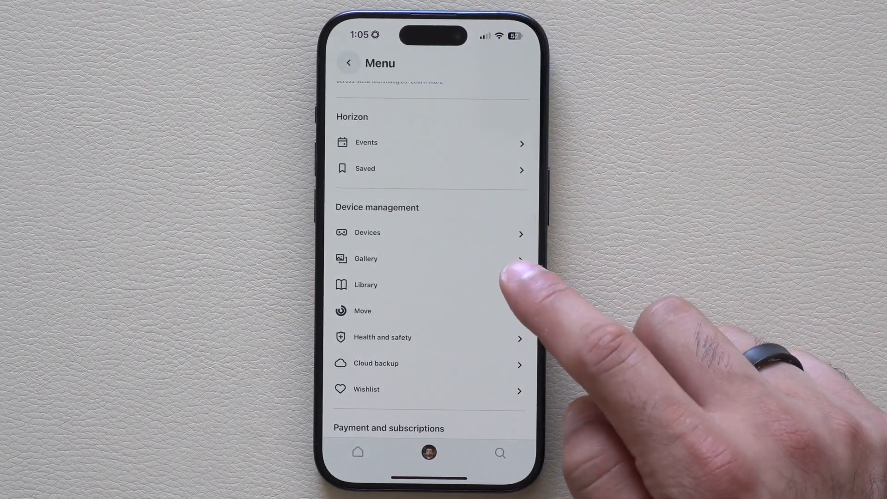
{"action": "left_click", "coordinate": [366, 259]}
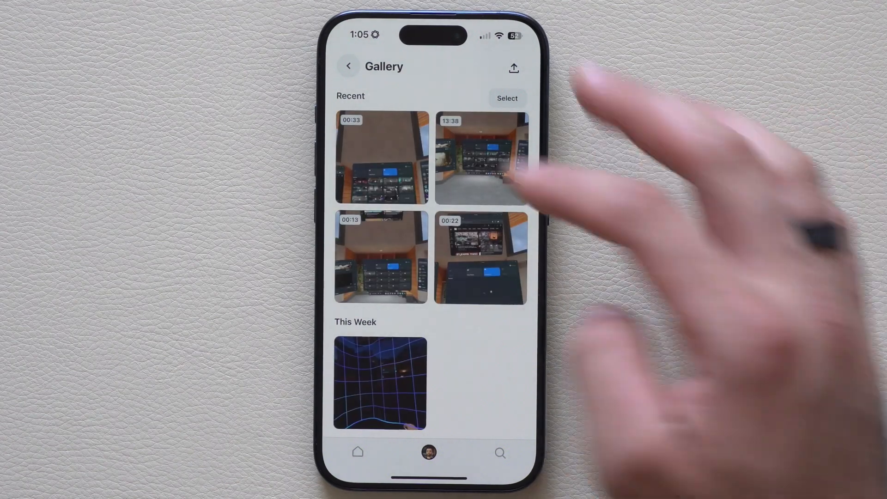
{"action": "left_click", "coordinate": [428, 452]}
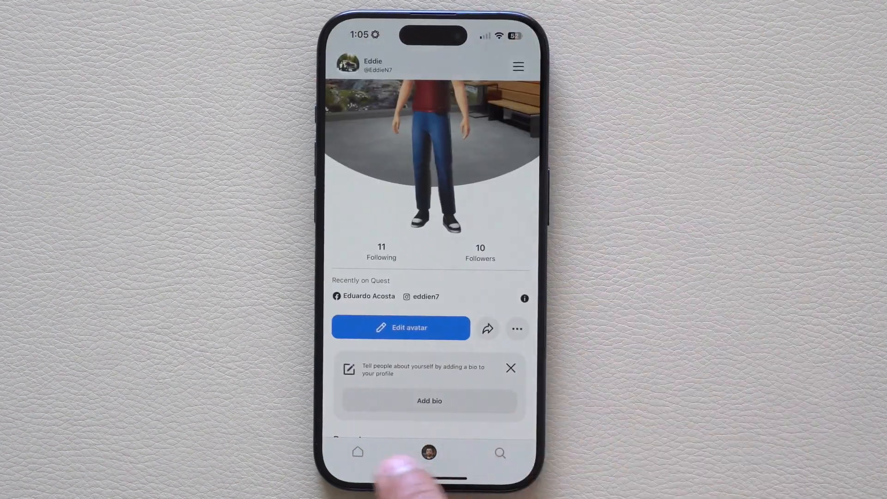
{"action": "left_click", "coordinate": [357, 451]}
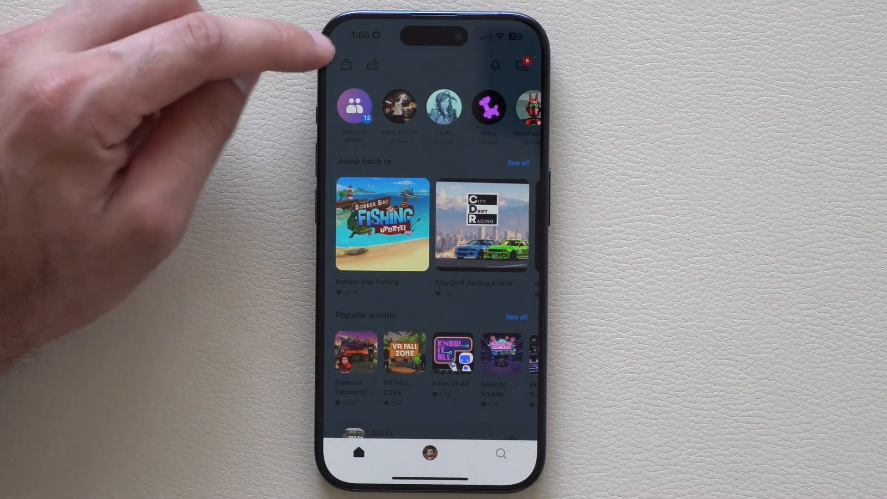
Open the Quest store and browse wishlist, top selling, coming soon and August Sale
{"action": "left_click", "coordinate": [345, 64]}
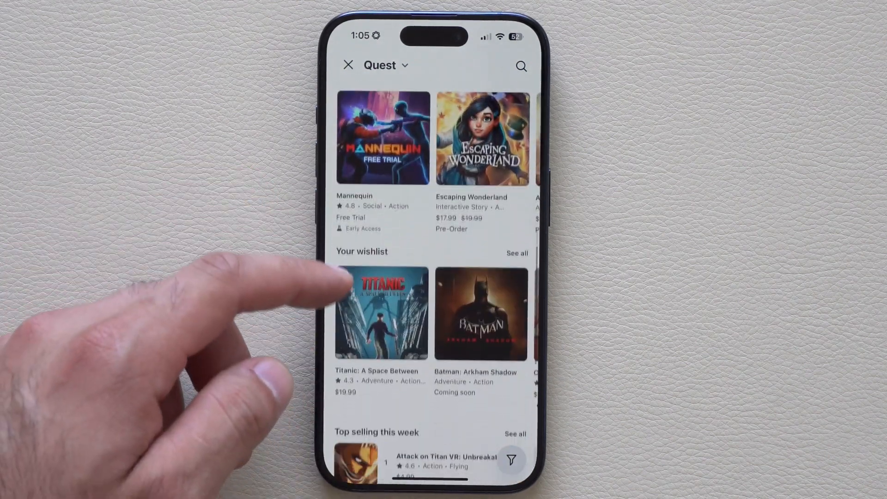
{"action": "scroll", "scroll_direction": "down", "scroll_amount": 3}
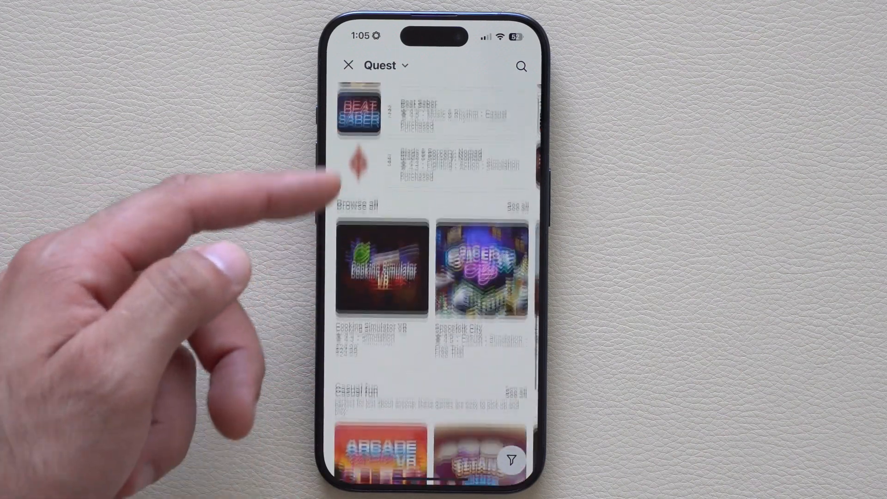
{"action": "scroll", "scroll_direction": "down", "scroll_amount": 3}
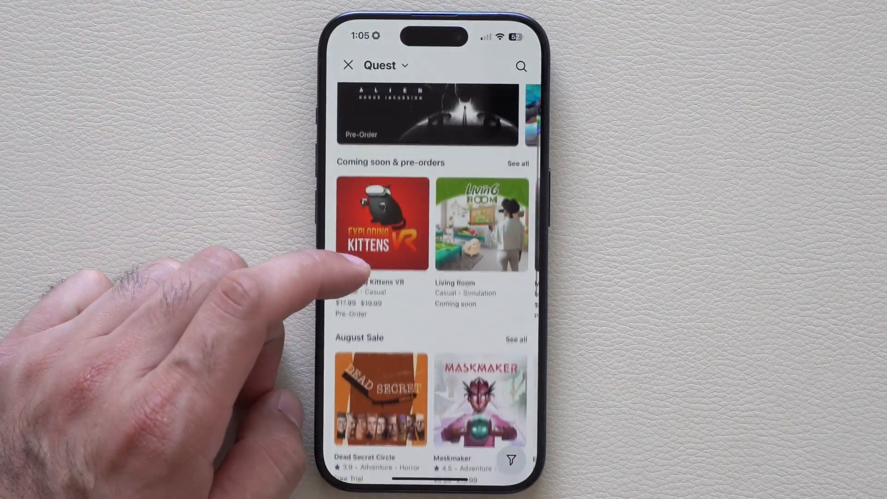
{"action": "scroll", "scroll_direction": "down", "scroll_amount": 3}
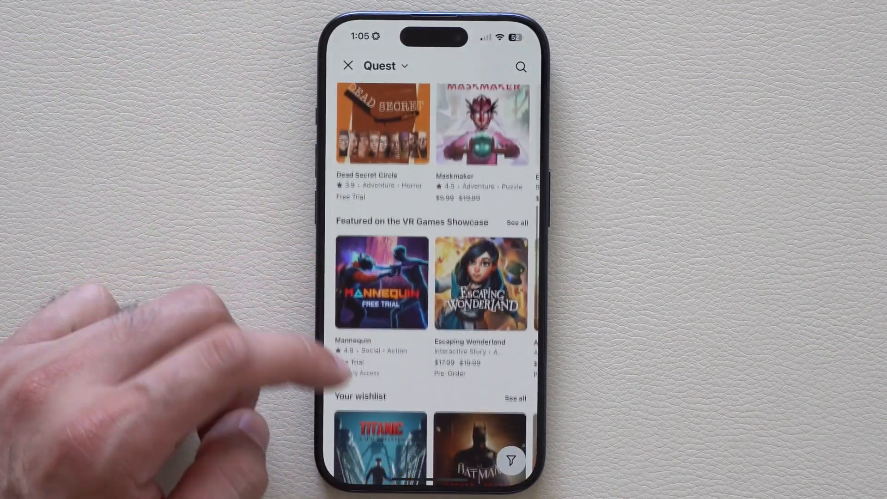
Close the store and switch to the profile page with avatar and follower counts
{"action": "left_click", "coordinate": [348, 65]}
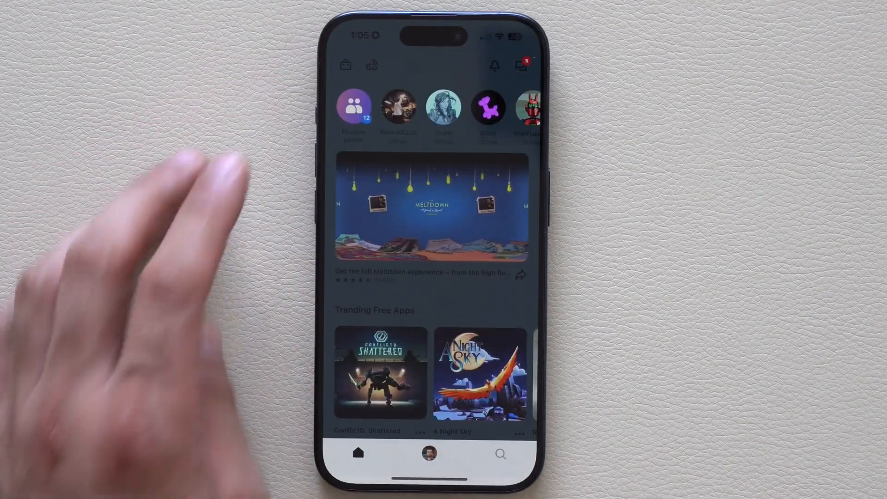
{"action": "left_click", "coordinate": [428, 453]}
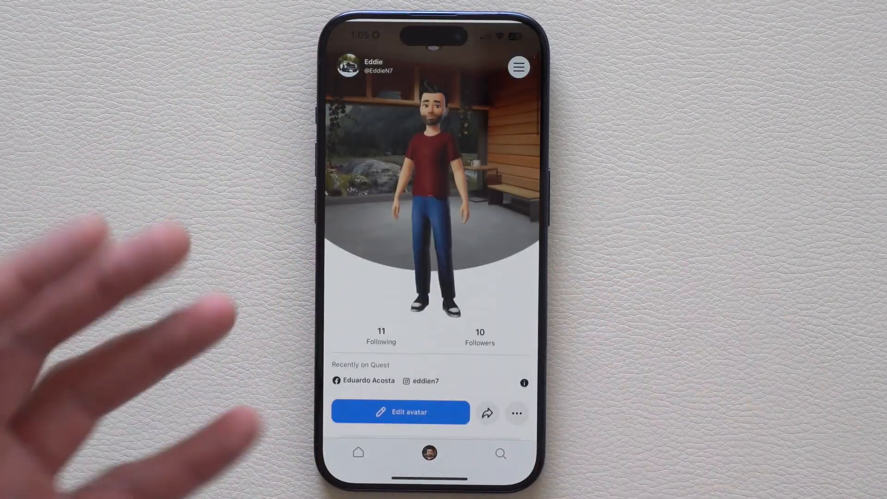